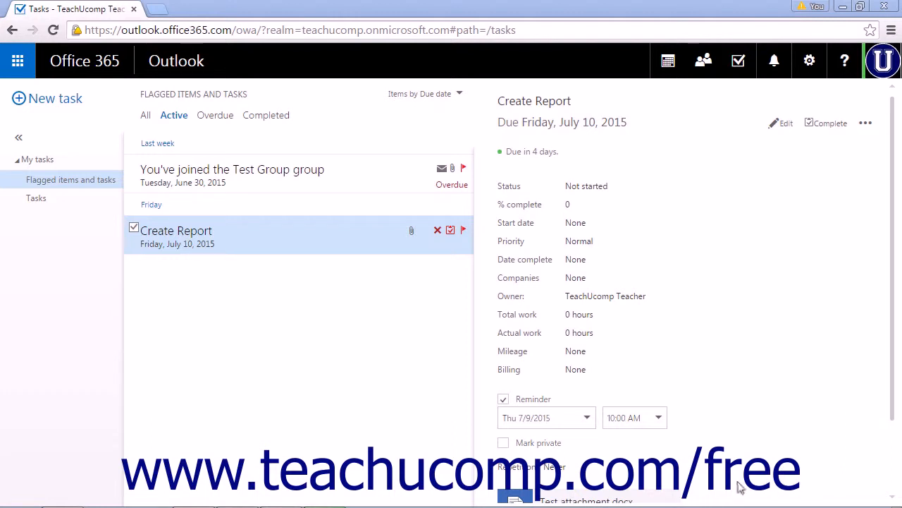
mouse_move(739, 485)
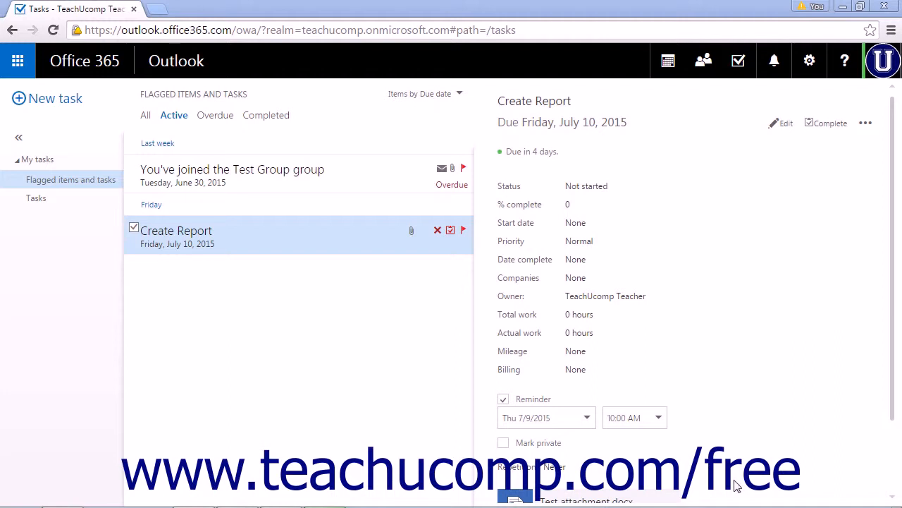
mouse_move(62, 110)
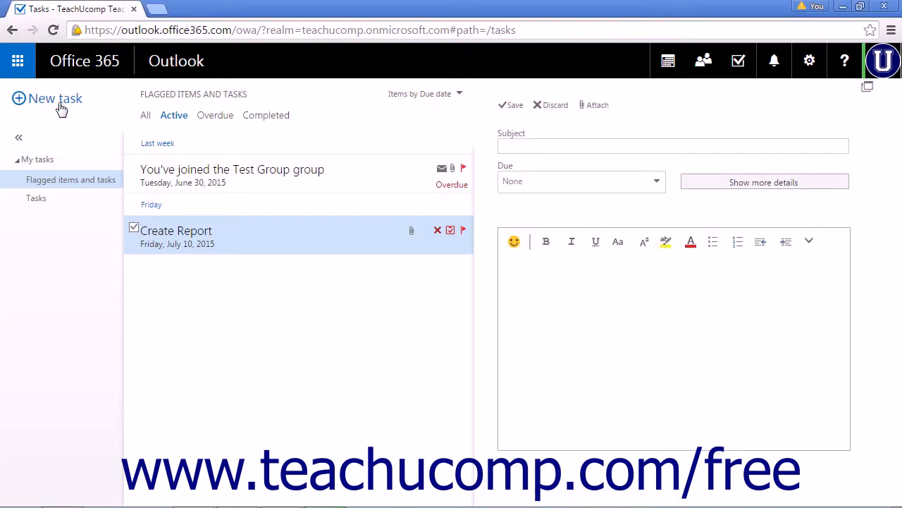
mouse_move(608, 112)
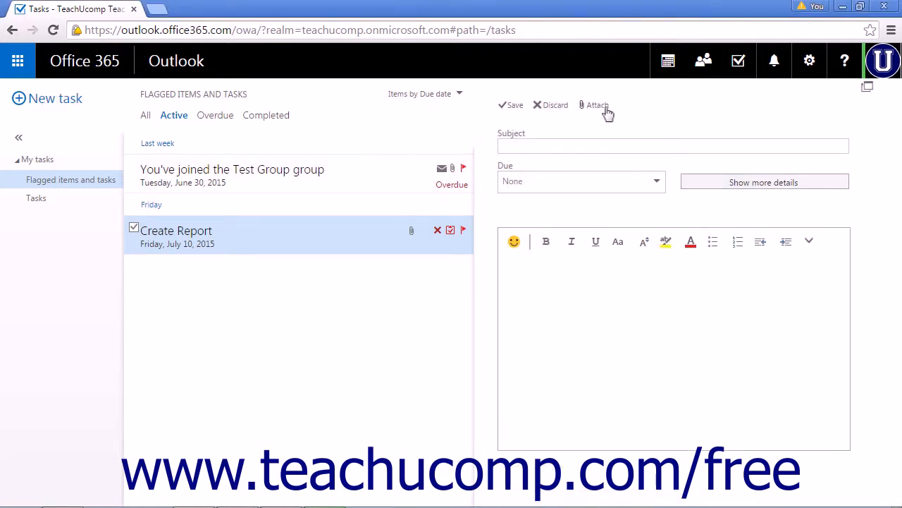
Step: Start a new task and bring up the Attach file picker for it
click(598, 105)
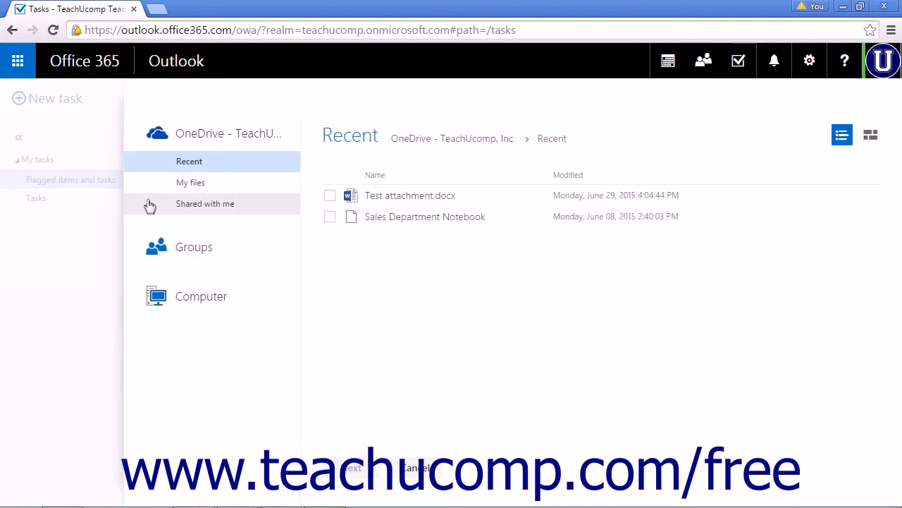
Step: Choose the Reports document from the local computer as the file to attach
click(194, 247)
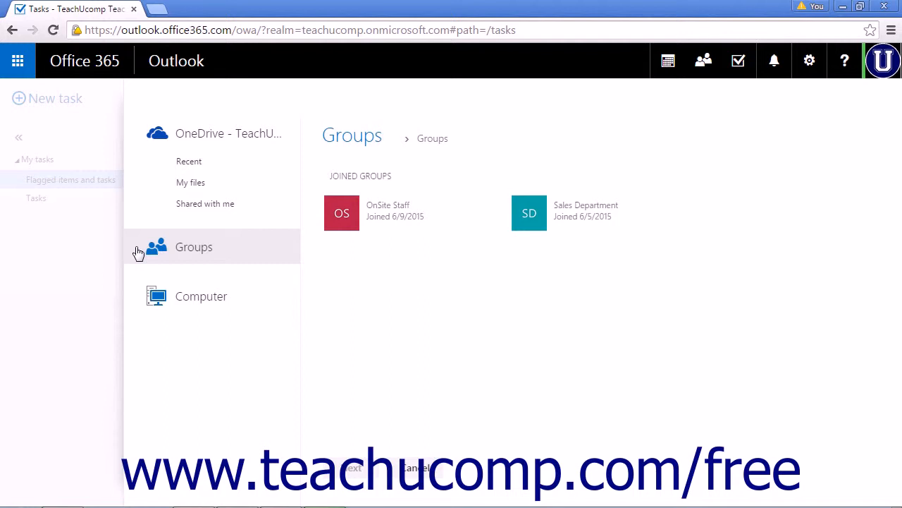
mouse_move(175, 305)
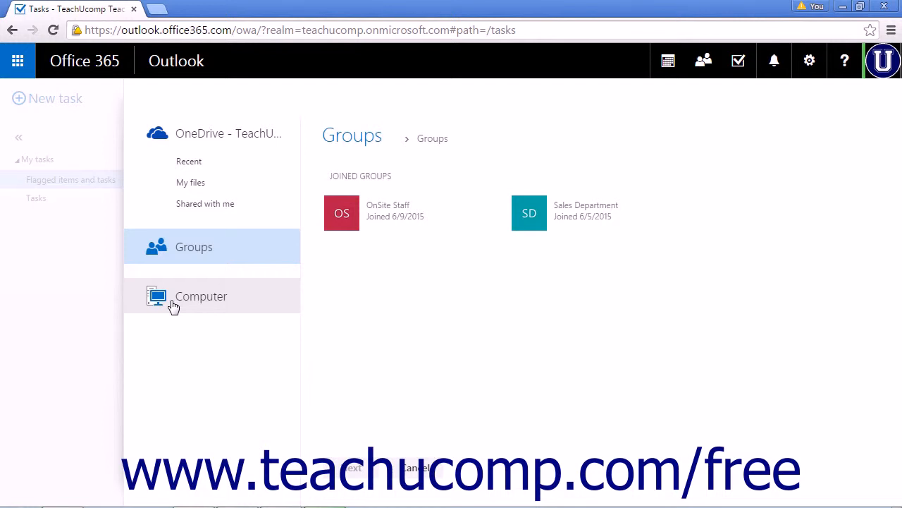
click(200, 296)
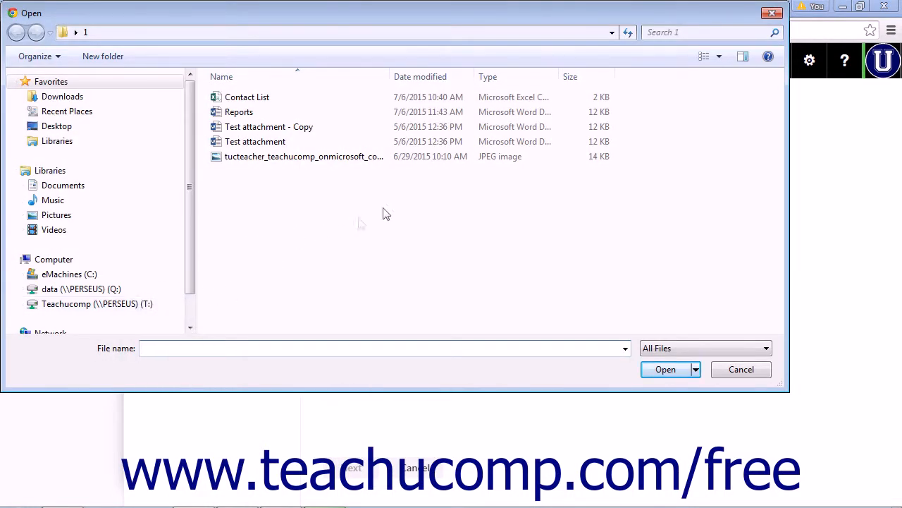
click(238, 111)
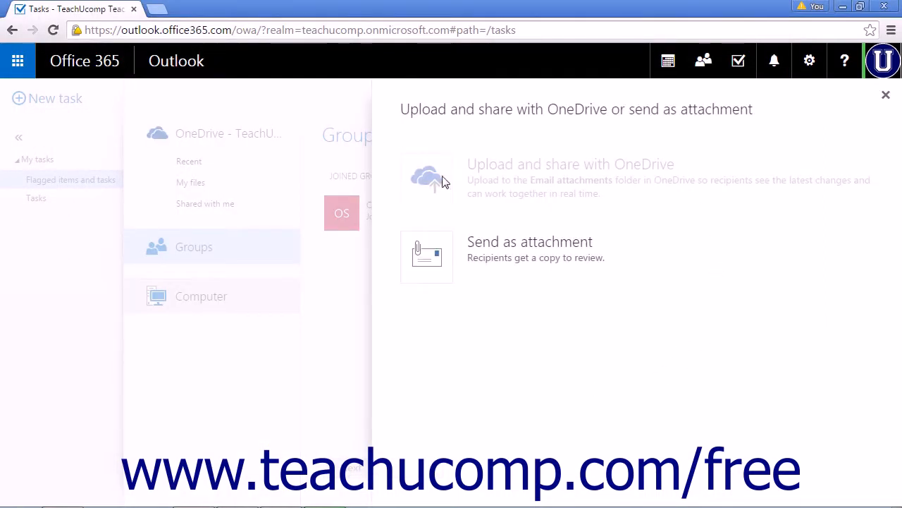
mouse_move(407, 189)
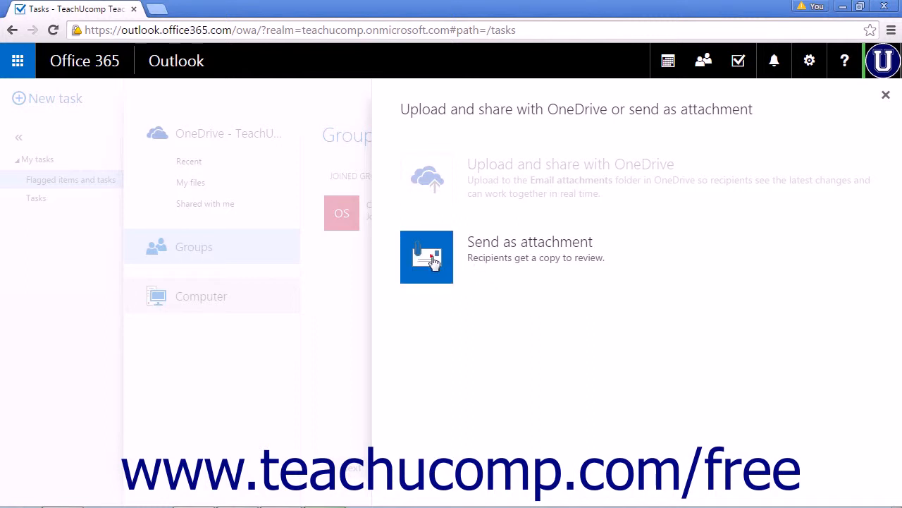
Step: Attach Reports.docx to the task as a copy instead of sharing via OneDrive
click(426, 256)
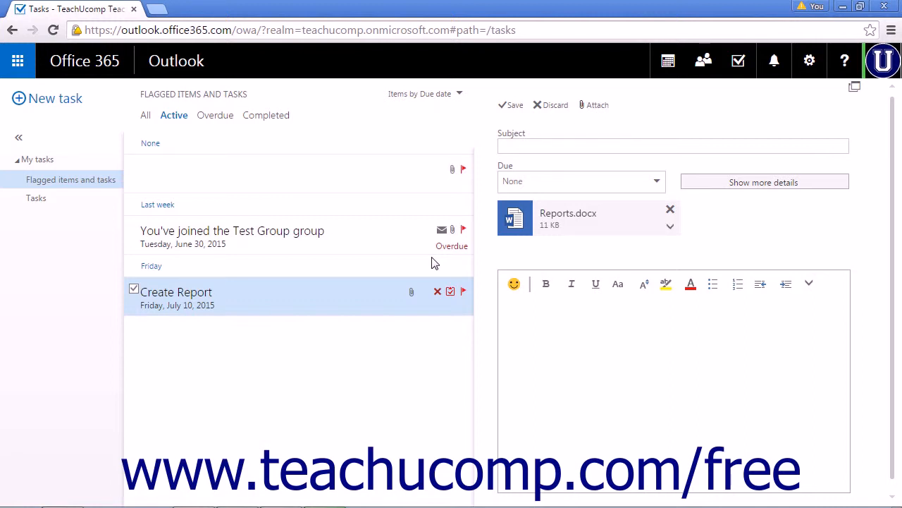
mouse_move(730, 233)
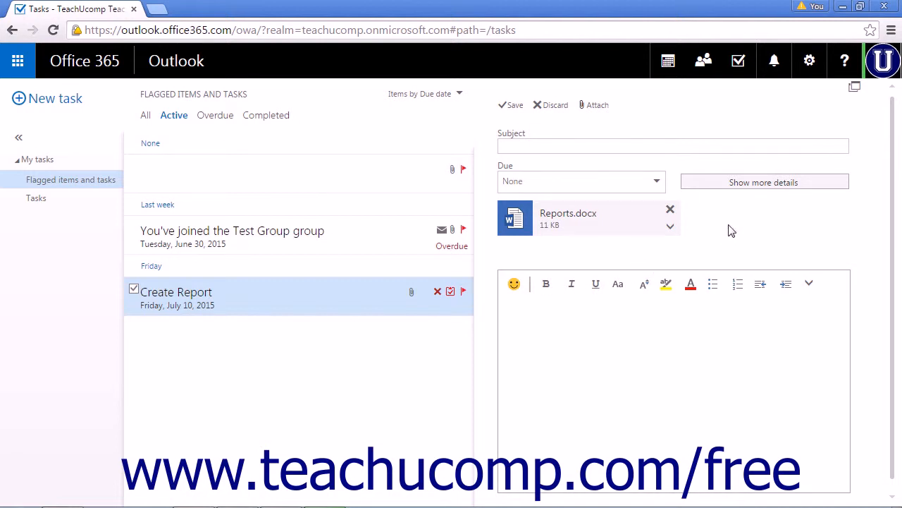
mouse_move(572, 254)
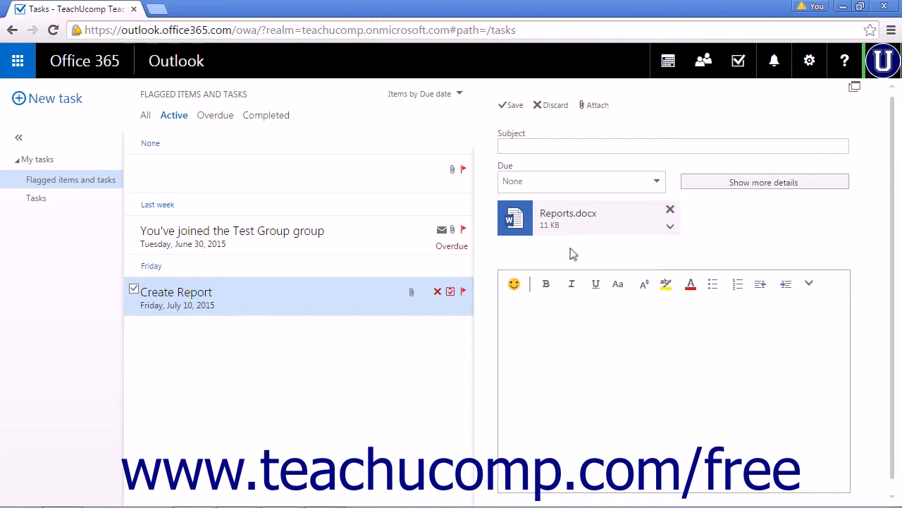
mouse_move(567, 253)
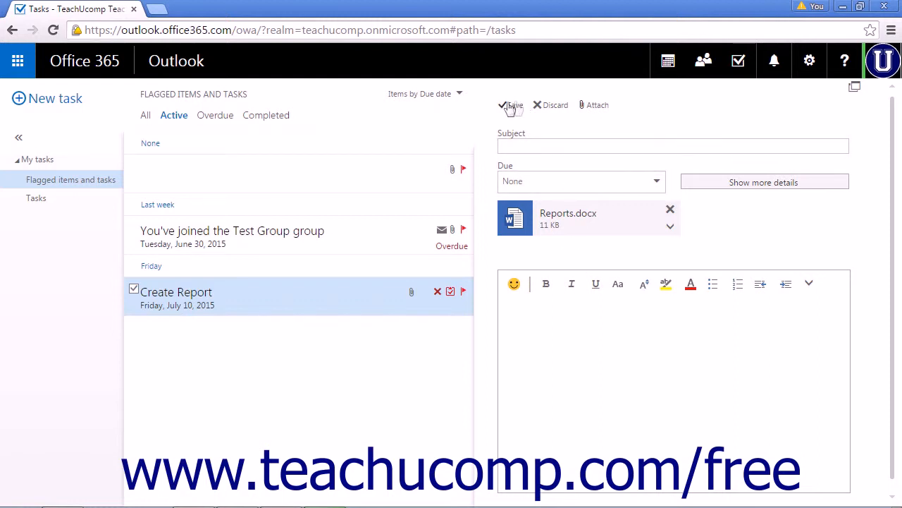
Step: Dismiss the empty-subject warning, name the task 'Reports' and save it
click(510, 104)
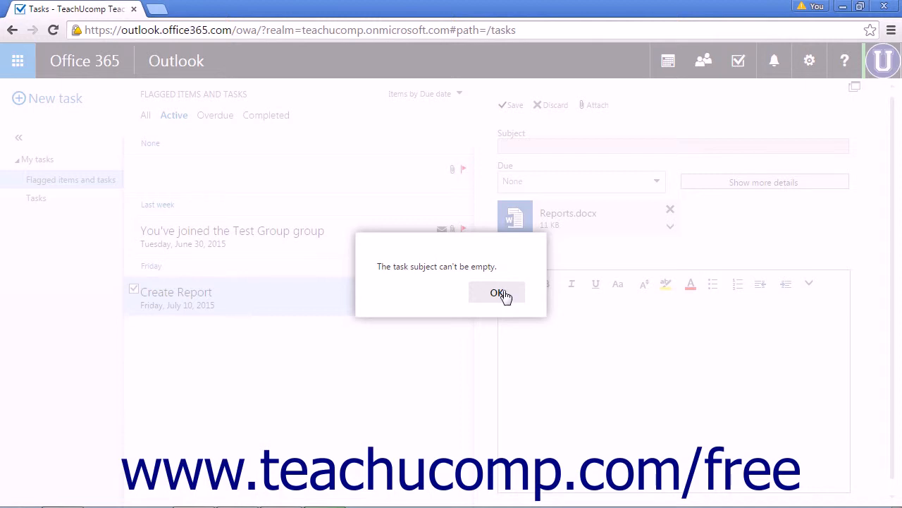
click(498, 292)
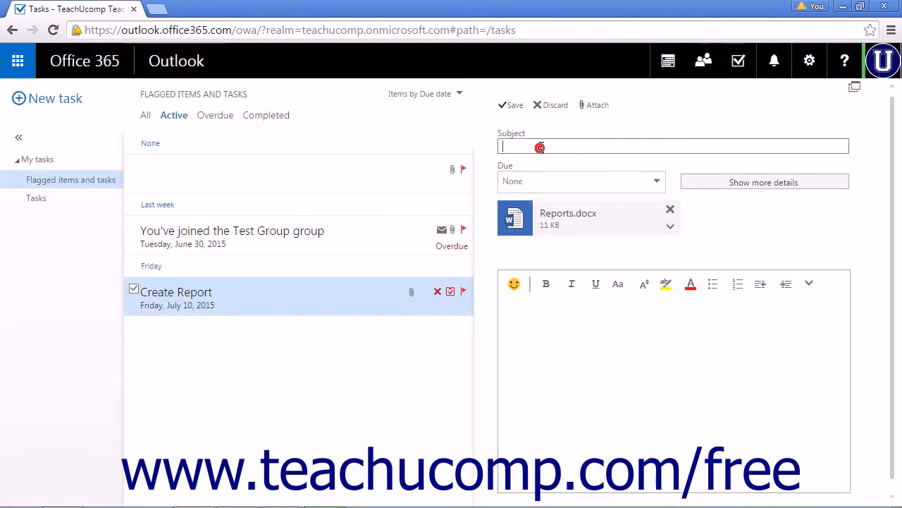
text(Repo)
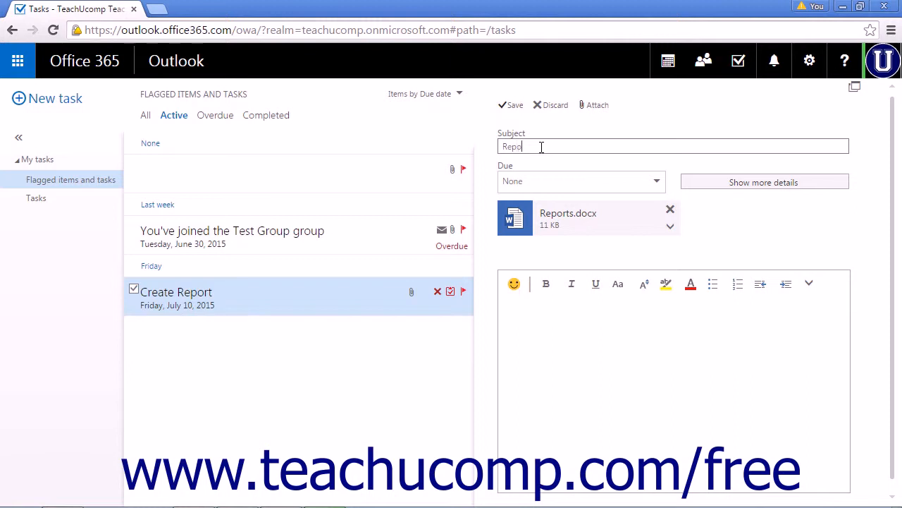
text(rts)
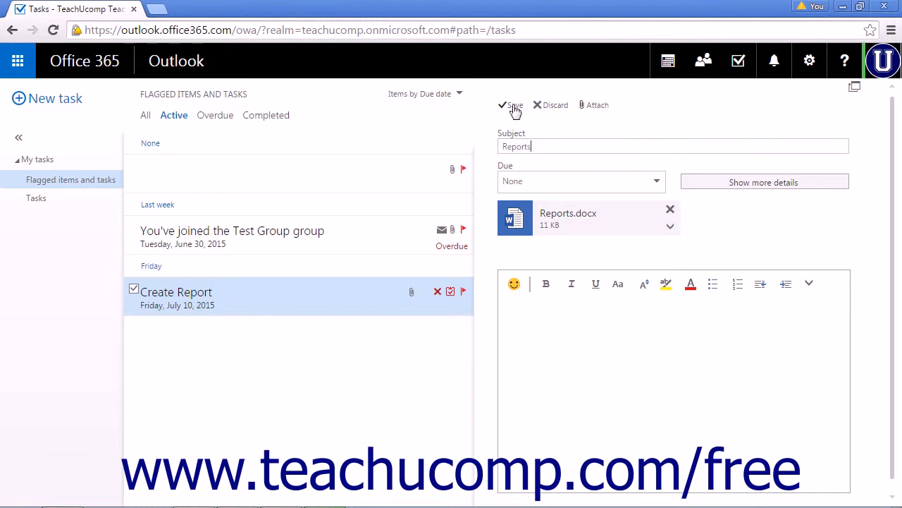
click(511, 105)
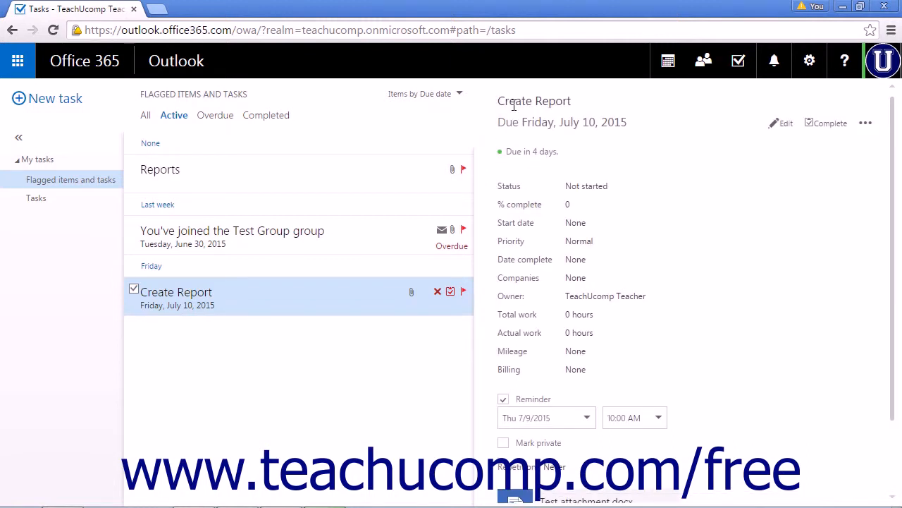
mouse_move(307, 224)
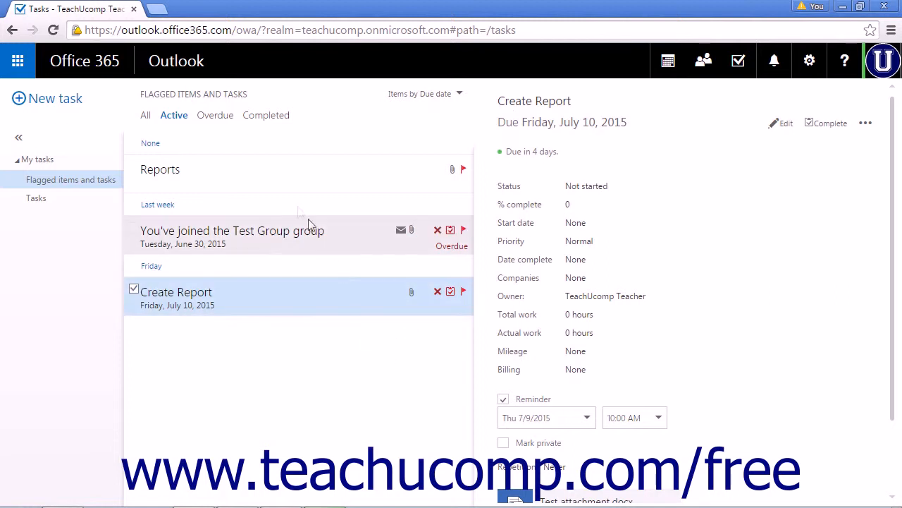
Step: View the saved Reports task to confirm Reports.docx is attached
click(161, 169)
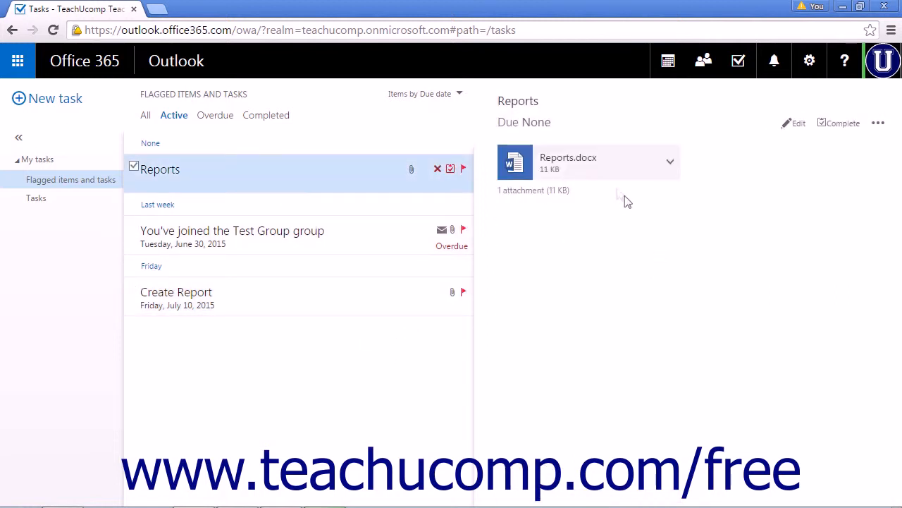